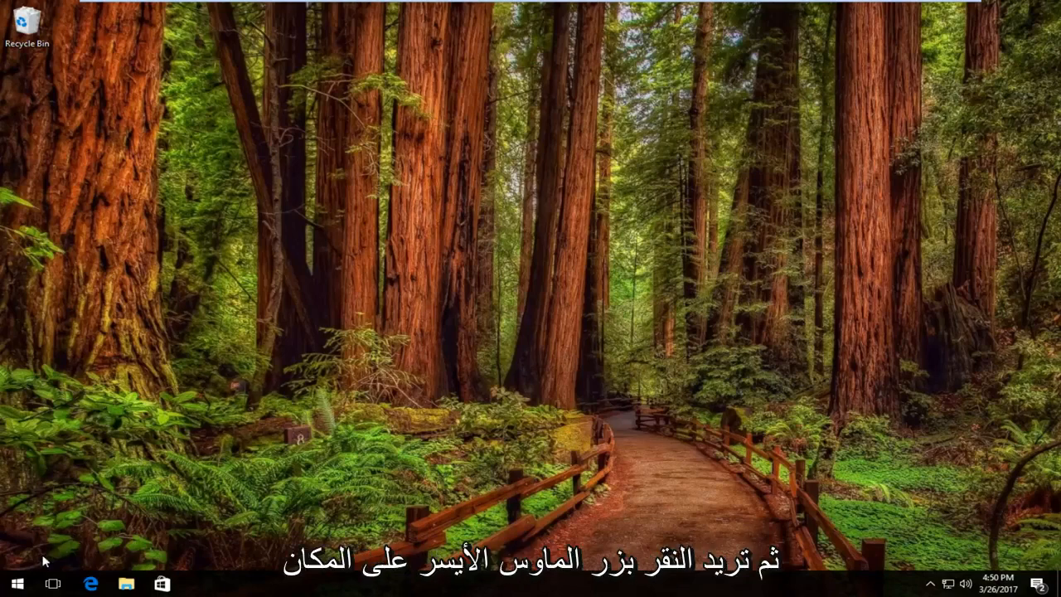
Bring up the Start button's power-user menu listing Control Panel and system tools
right_click(13, 583)
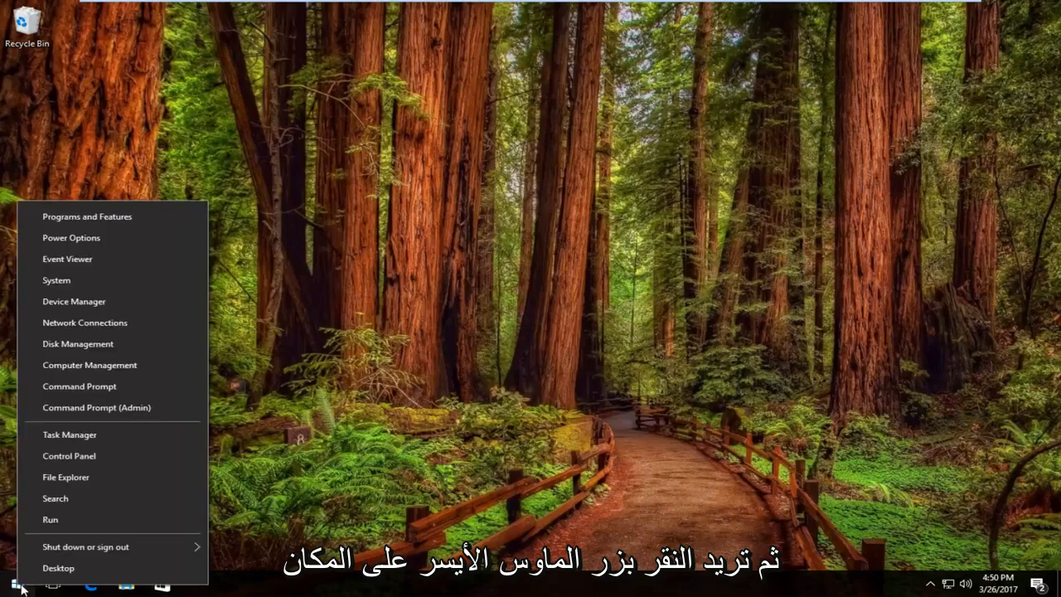
mouse_move(70, 454)
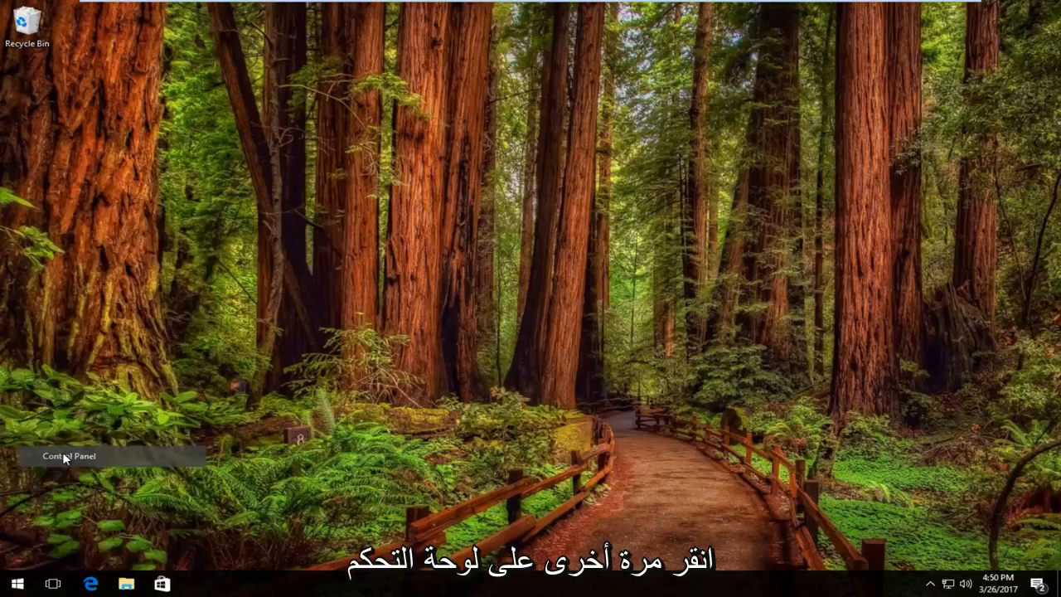
Go from Control Panel into its Programs category with Default Programs
click(66, 456)
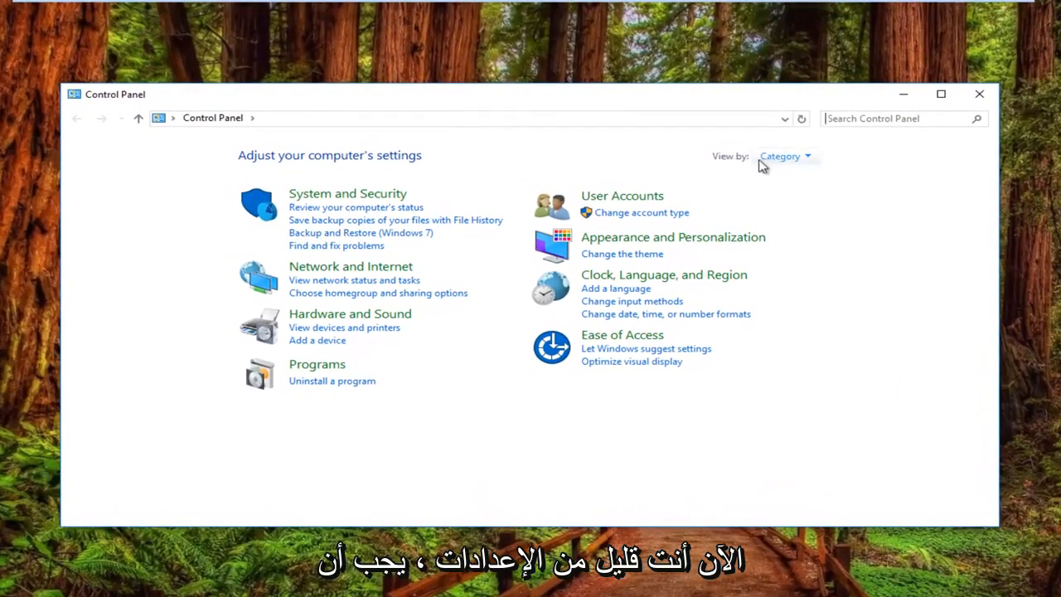
mouse_move(653, 151)
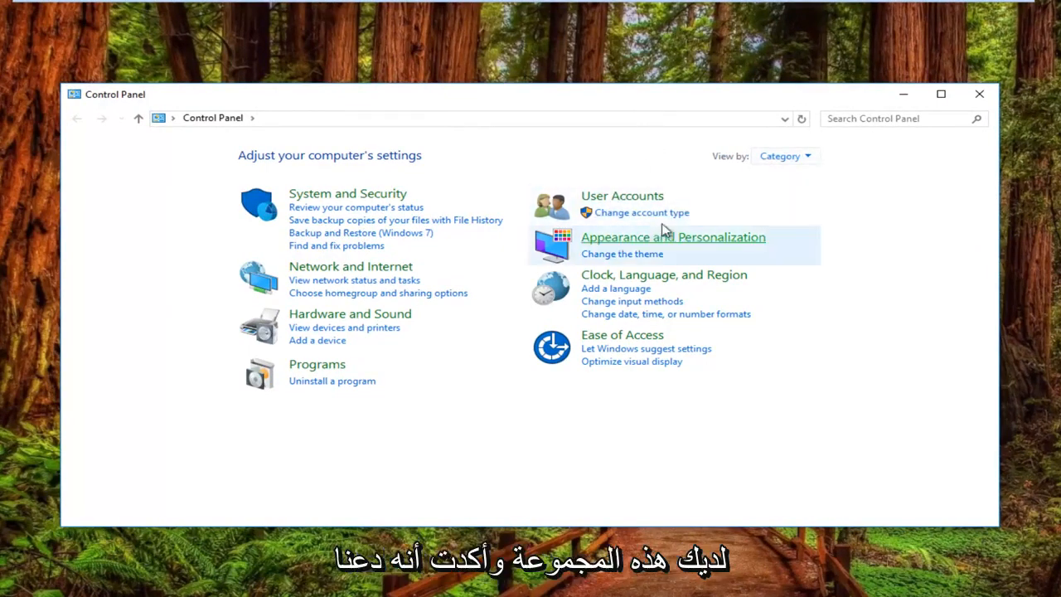
mouse_move(317, 365)
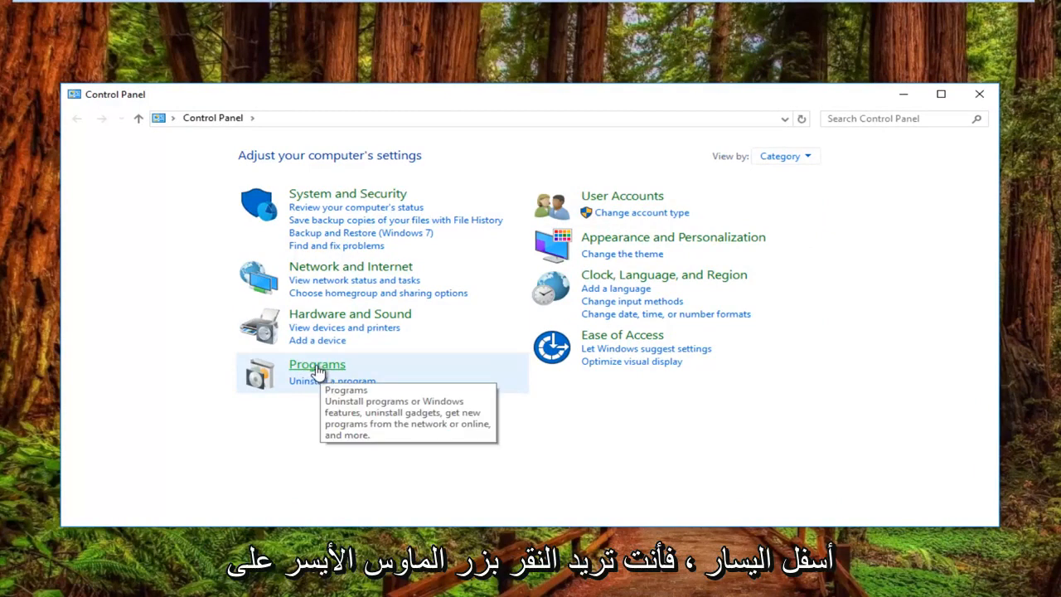
click(316, 365)
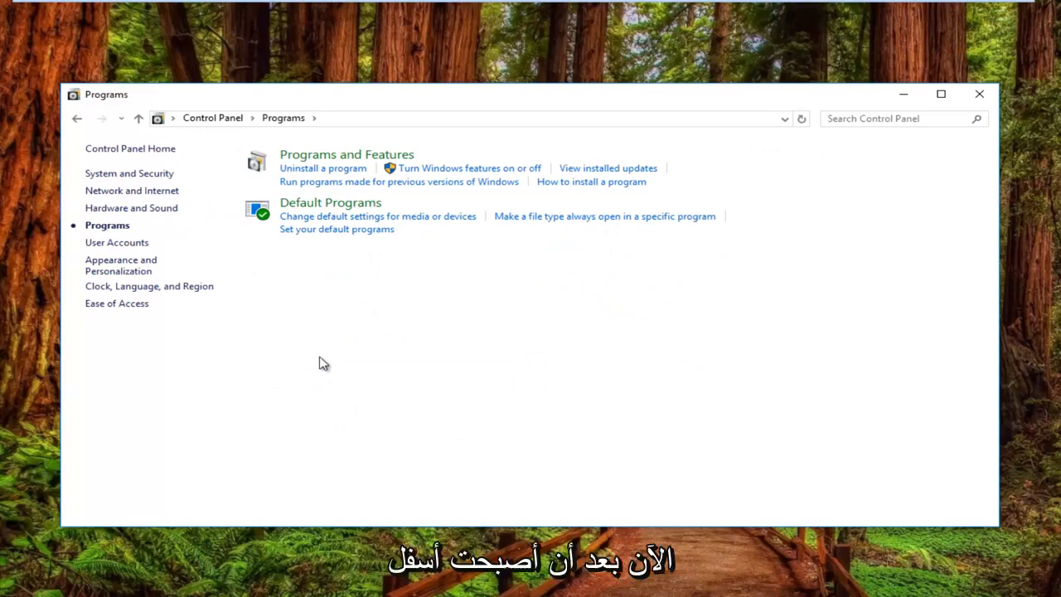
mouse_move(296, 271)
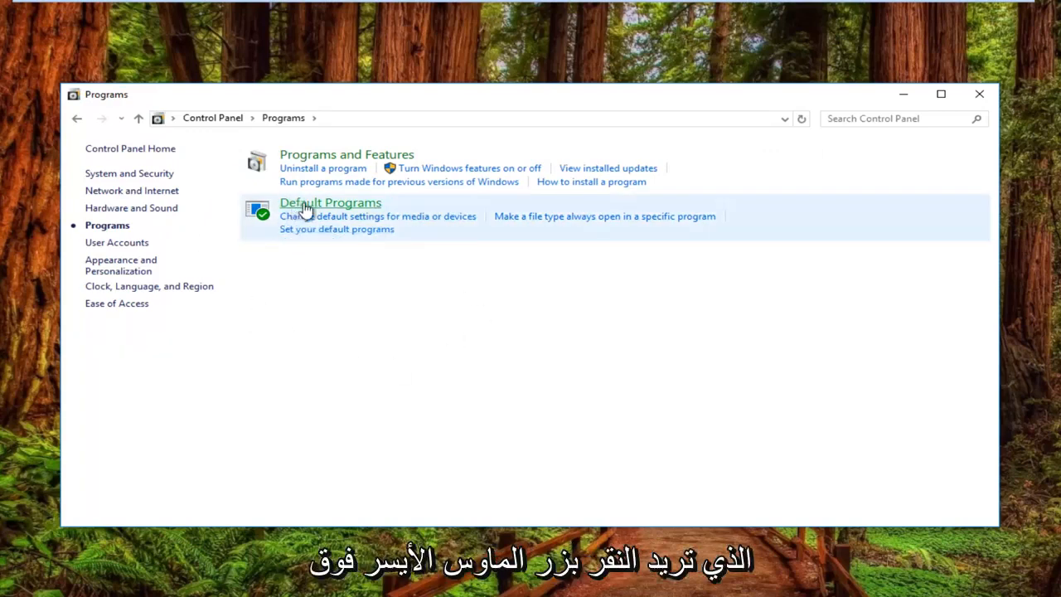
Reach Set Associations via Default Programs' file-type association link
click(330, 203)
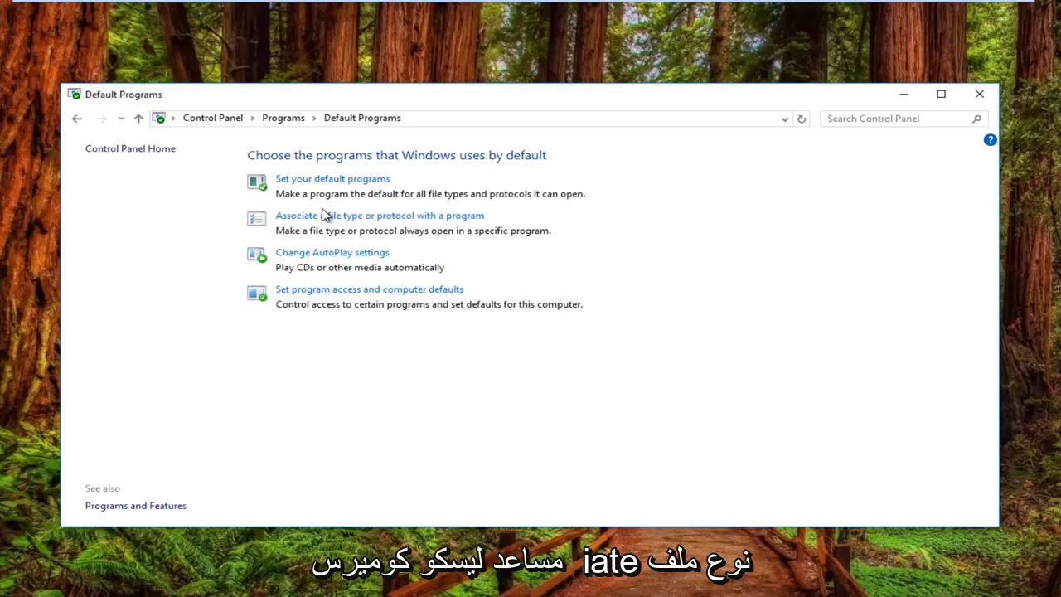
mouse_move(331, 219)
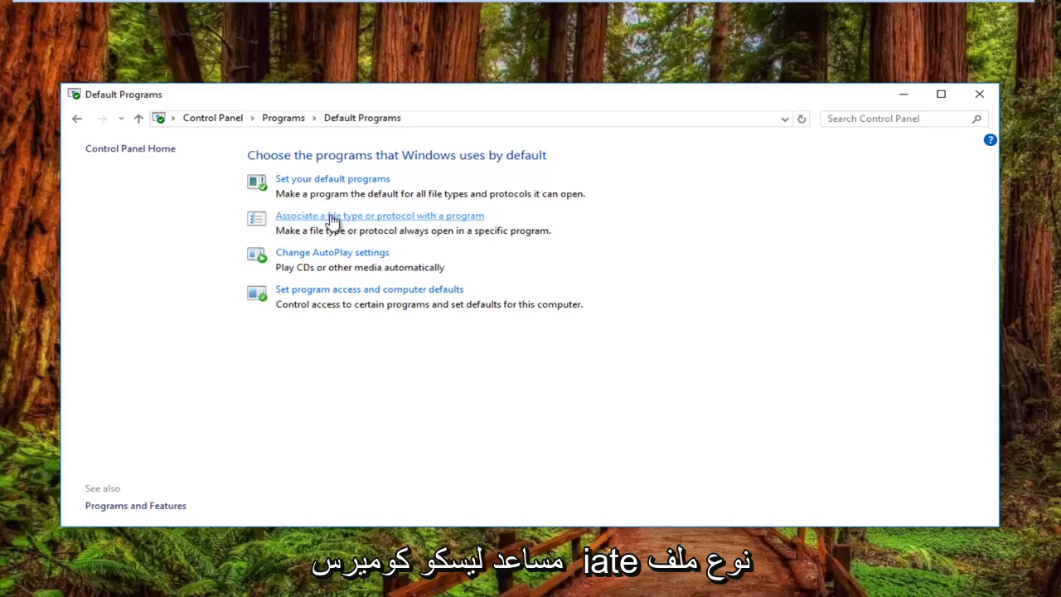
click(378, 215)
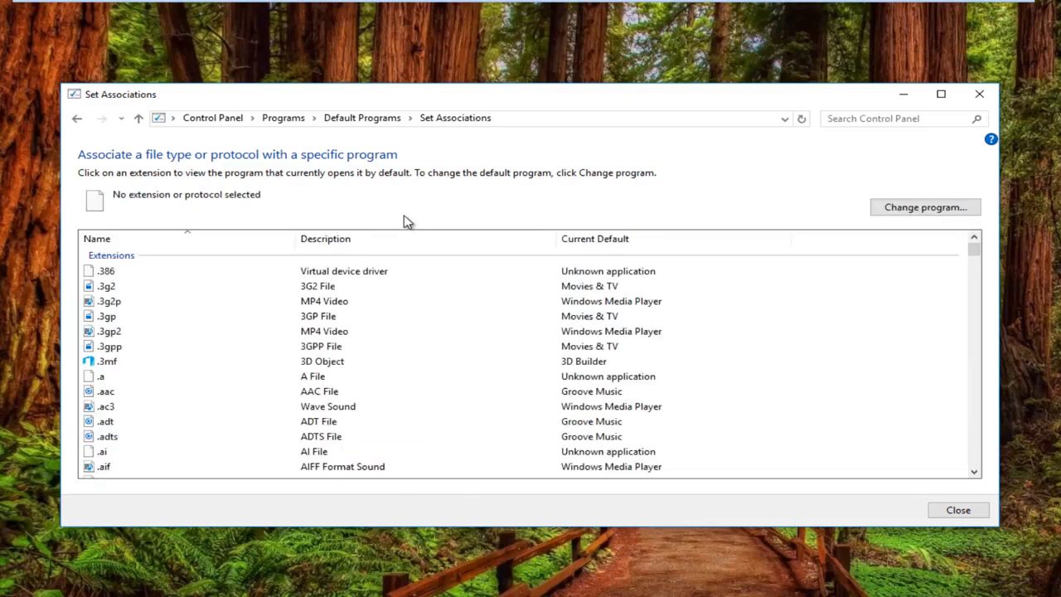
Select the .jpeg extension, currently defaulting to Photos by Microsoft Corporation
click(107, 456)
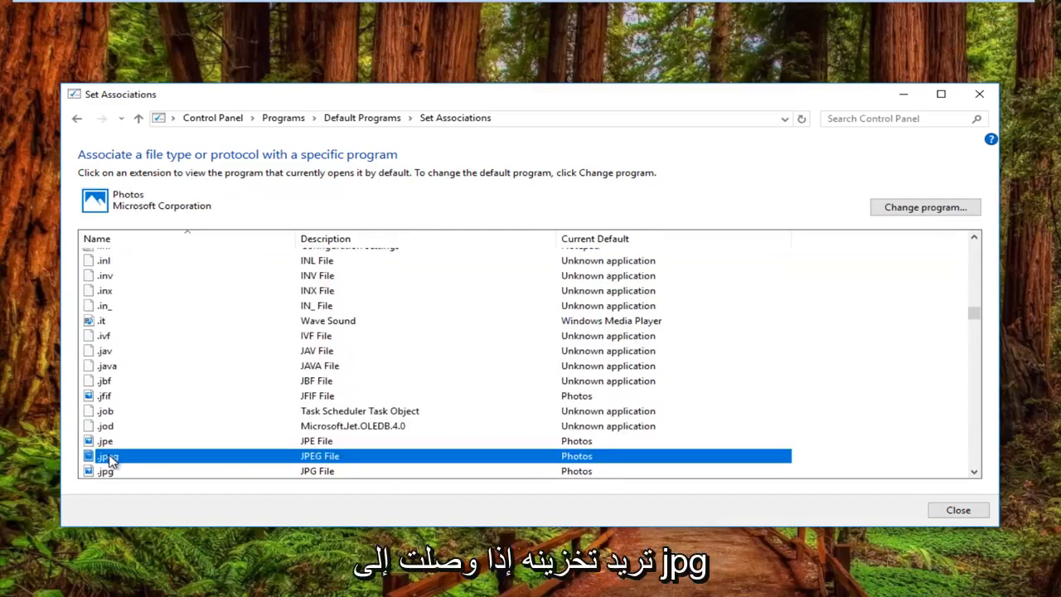
scroll(down, 3)
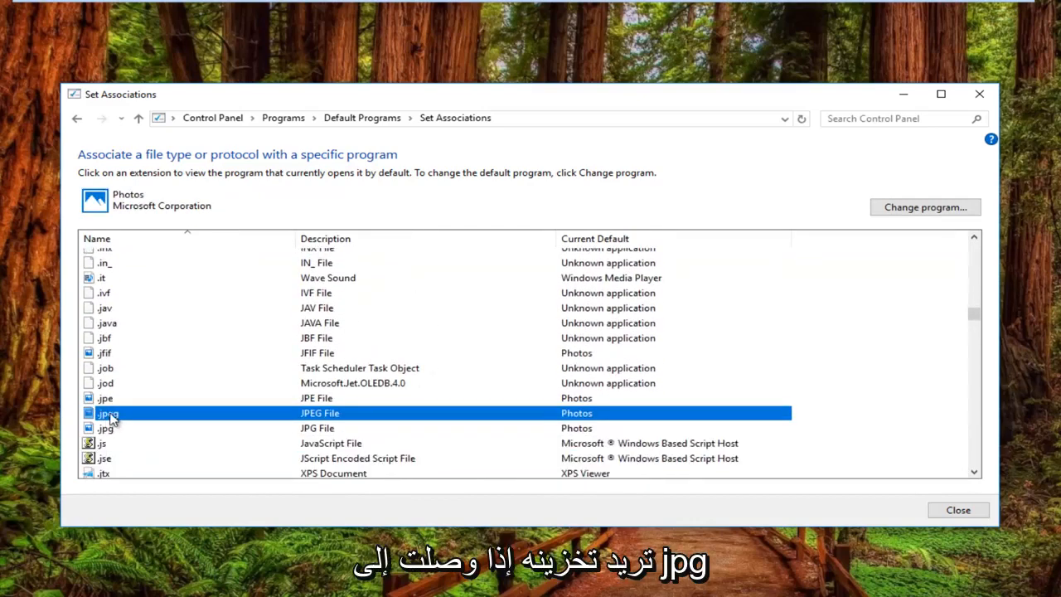
mouse_move(428, 375)
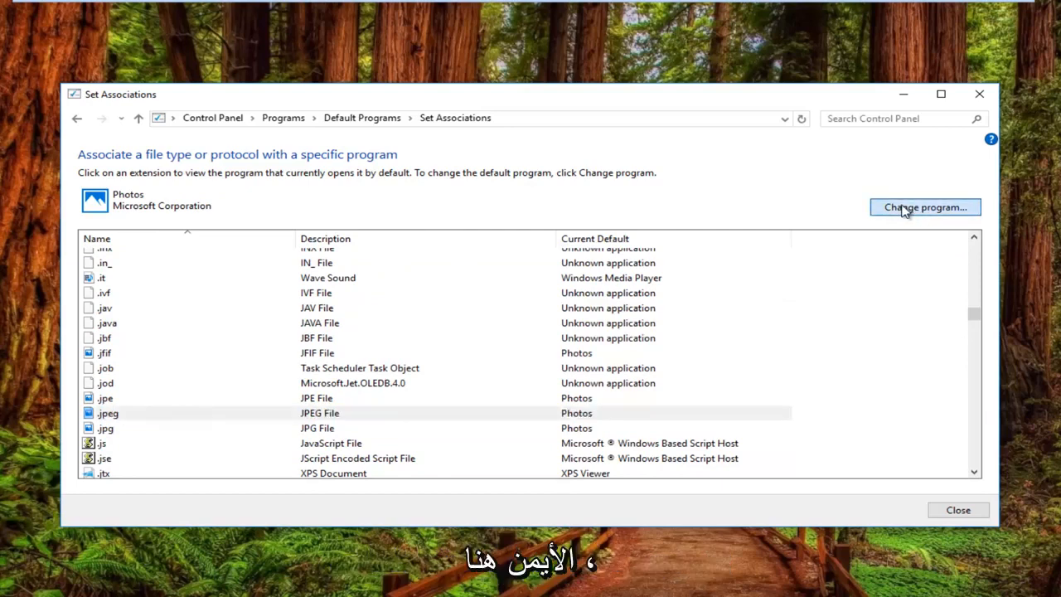
mouse_move(773, 269)
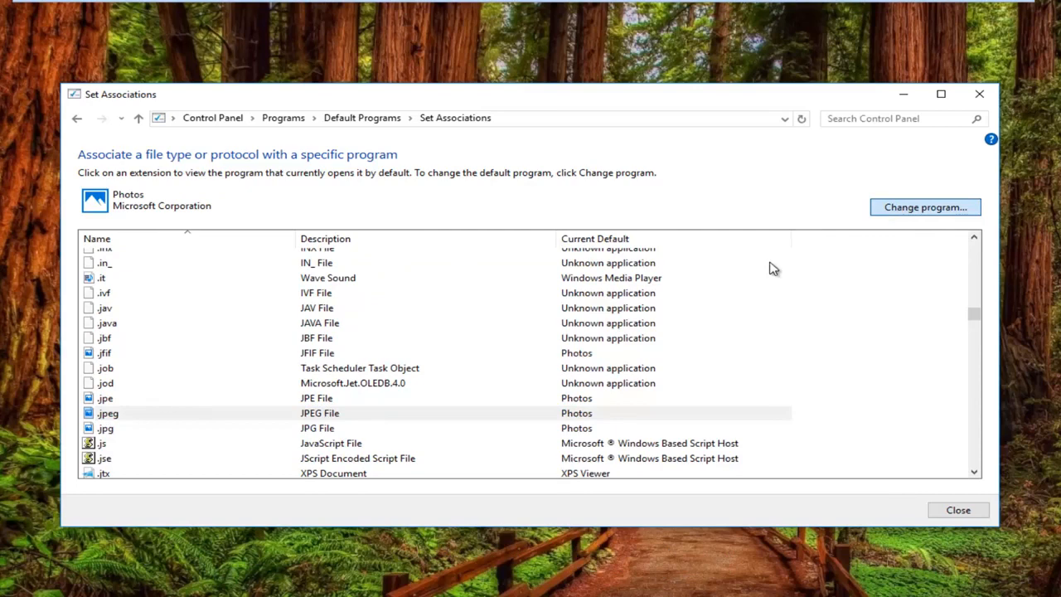
mouse_move(870, 216)
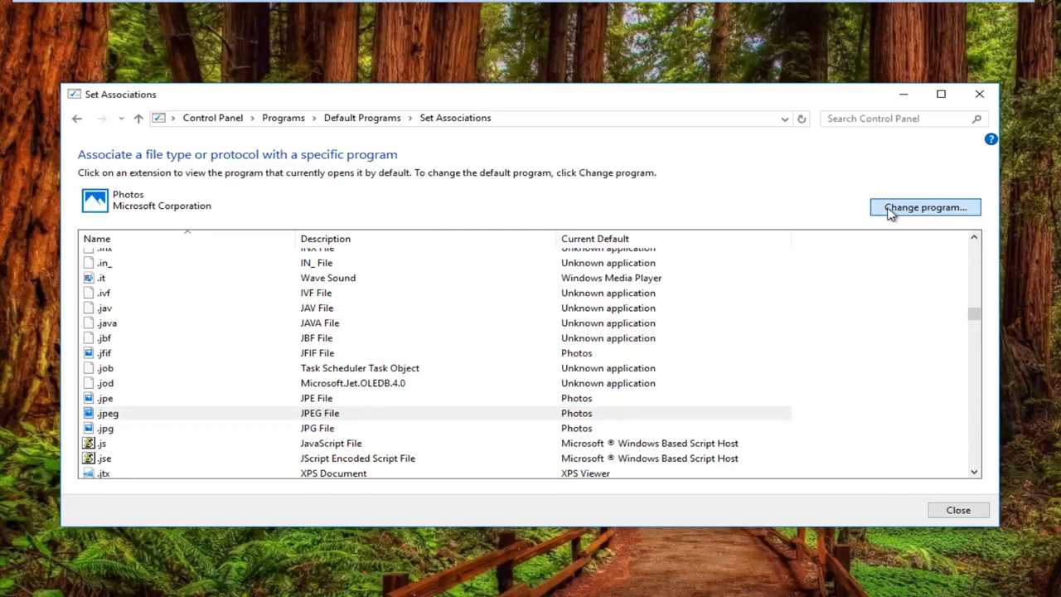
Review the app choices for .jpeg and confirm Photos remains its default
click(925, 207)
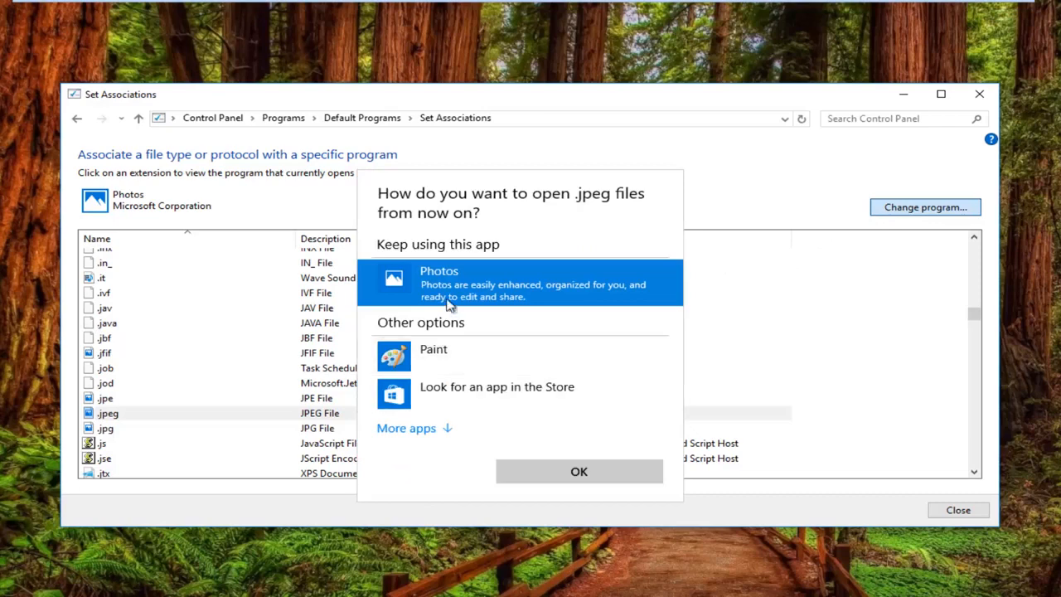
mouse_move(433, 348)
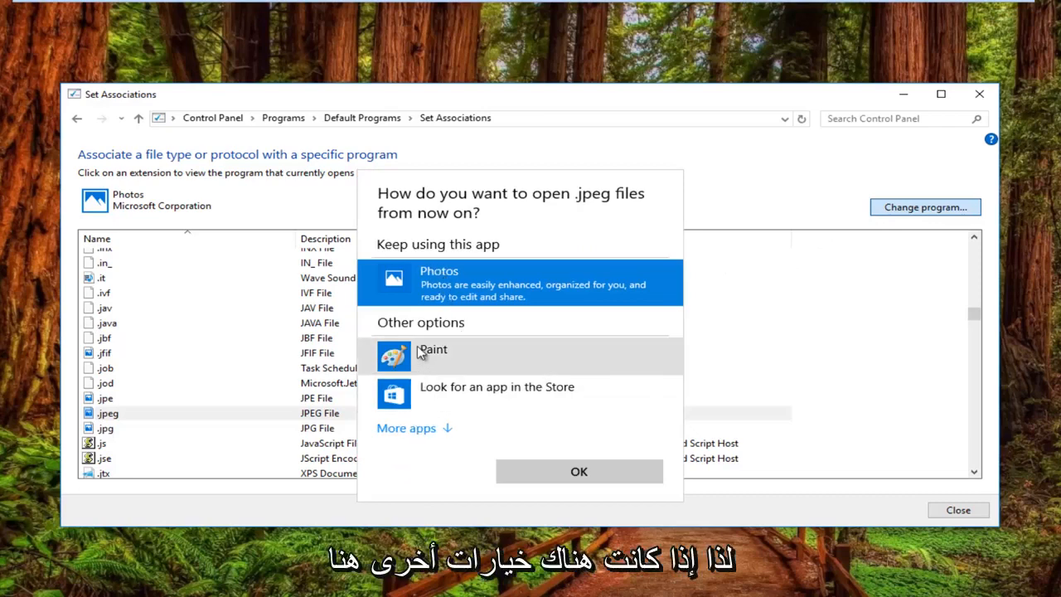
mouse_move(415, 368)
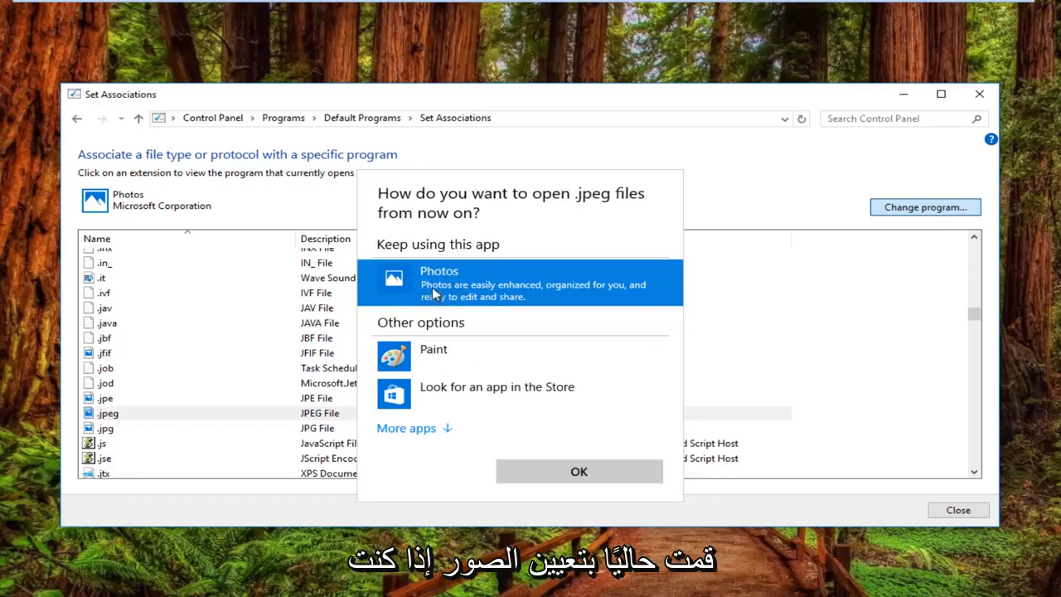
mouse_move(431, 307)
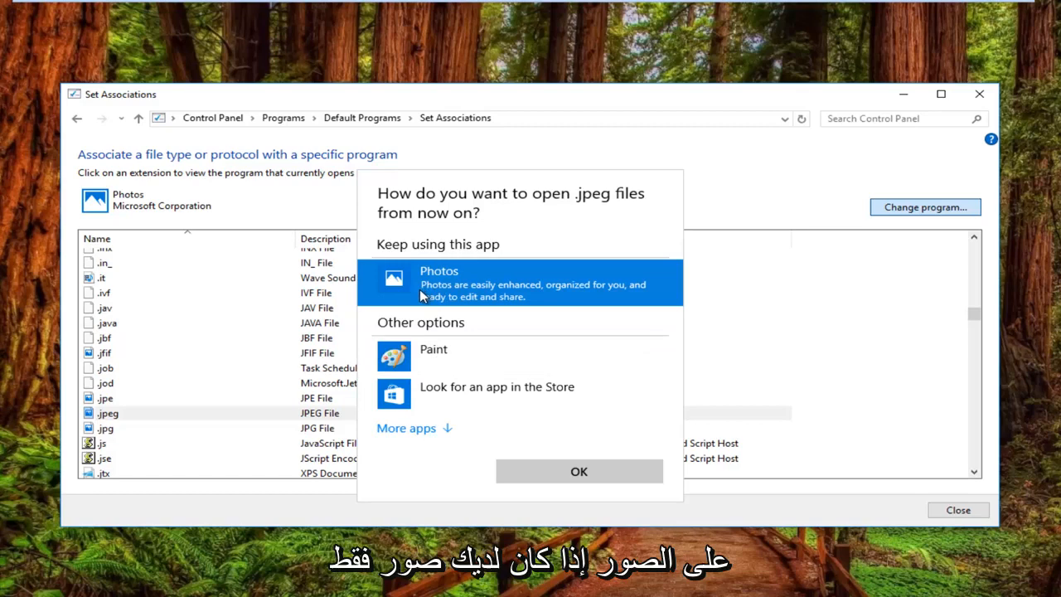
mouse_move(454, 290)
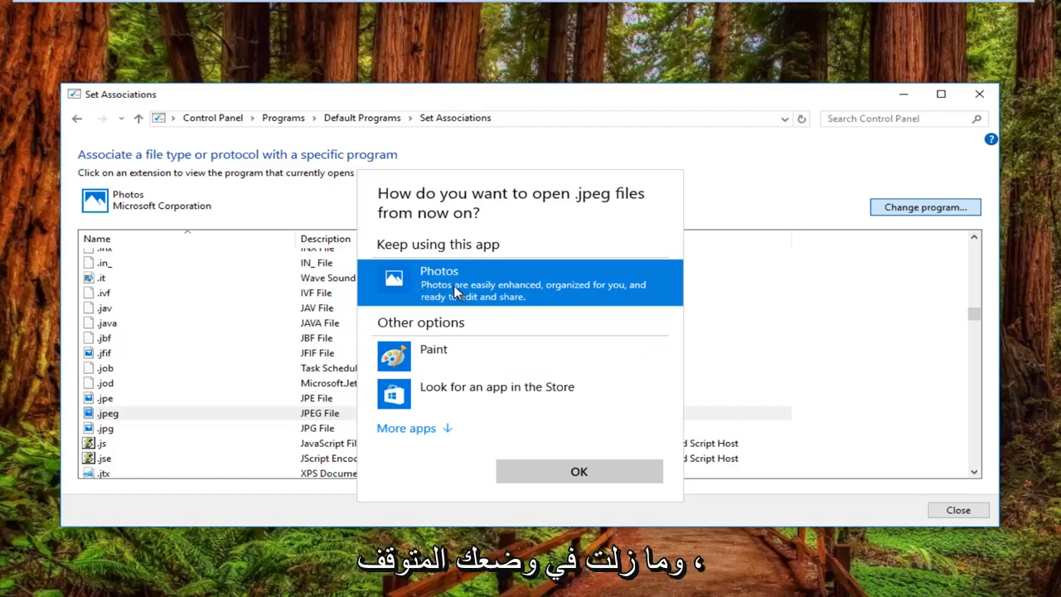
mouse_move(511, 411)
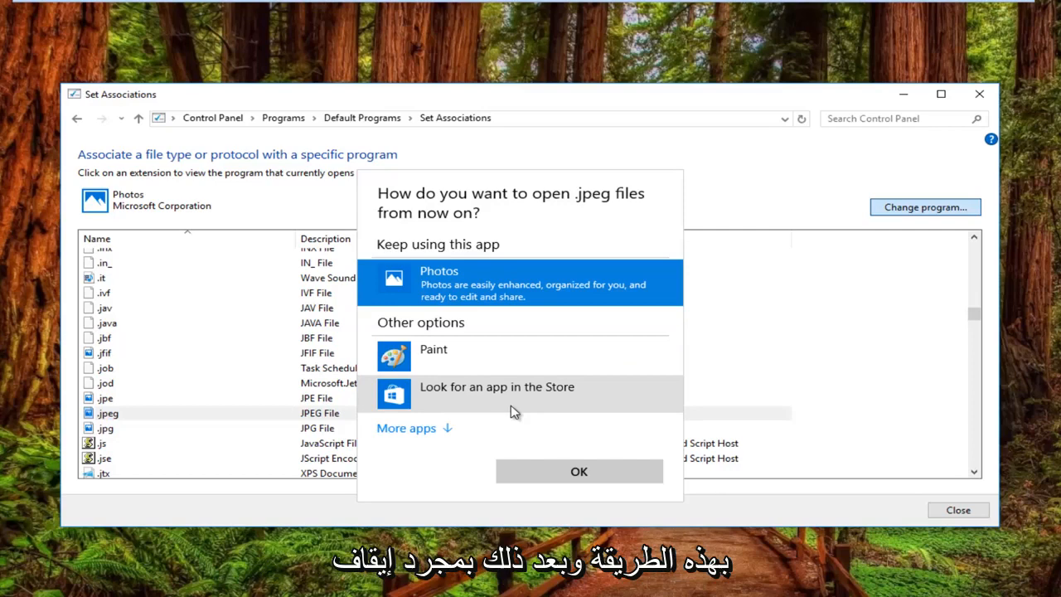
mouse_move(546, 335)
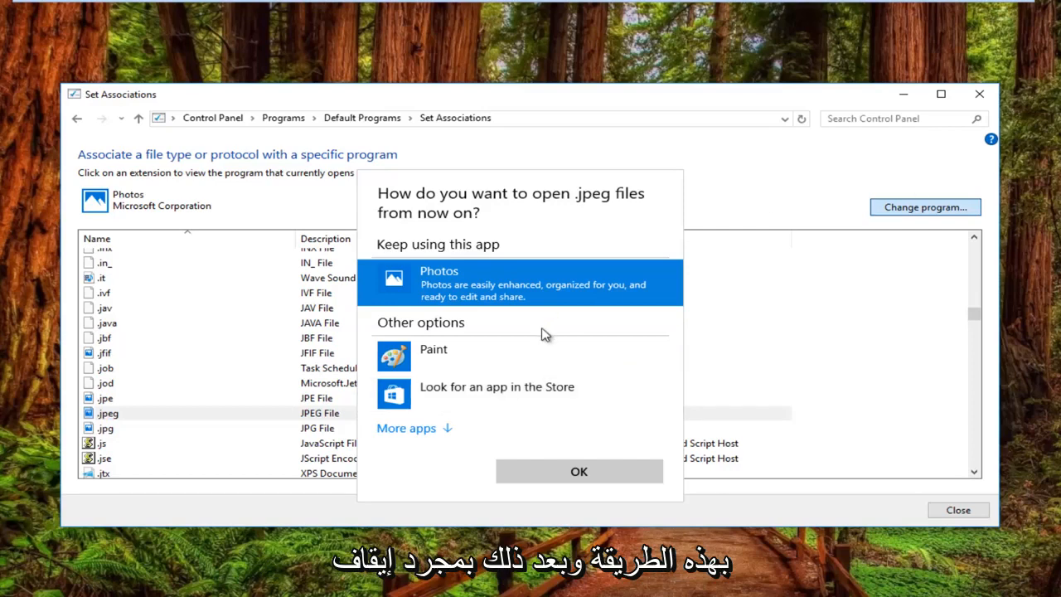
mouse_move(547, 481)
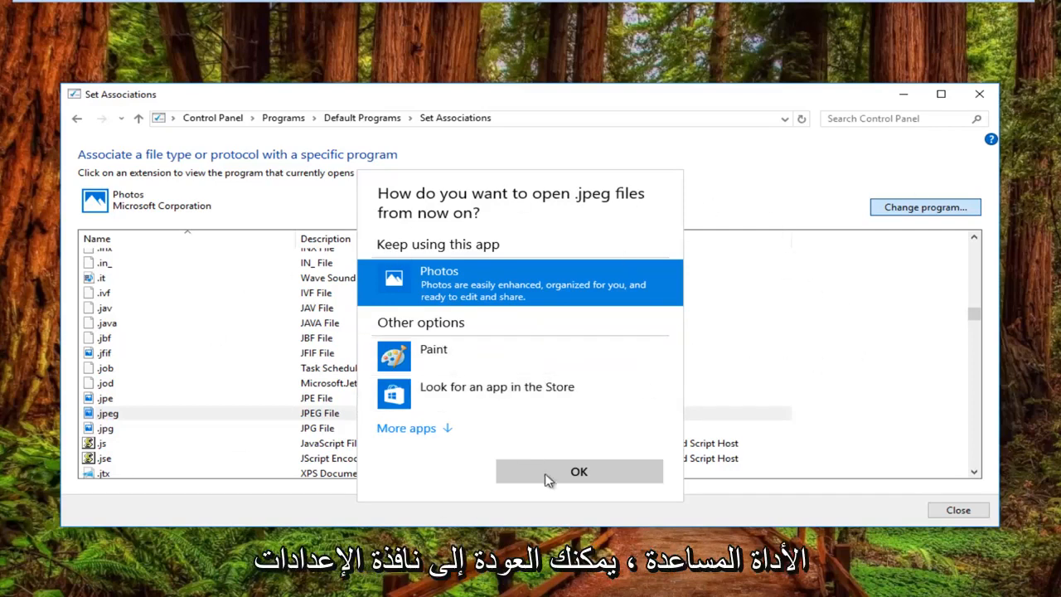
mouse_move(471, 349)
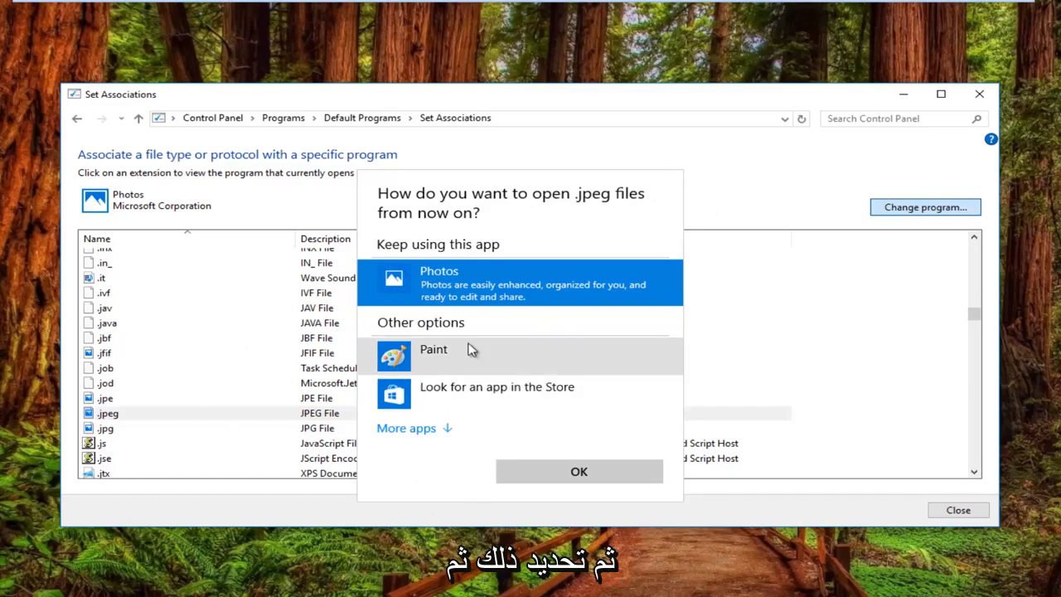
click(578, 471)
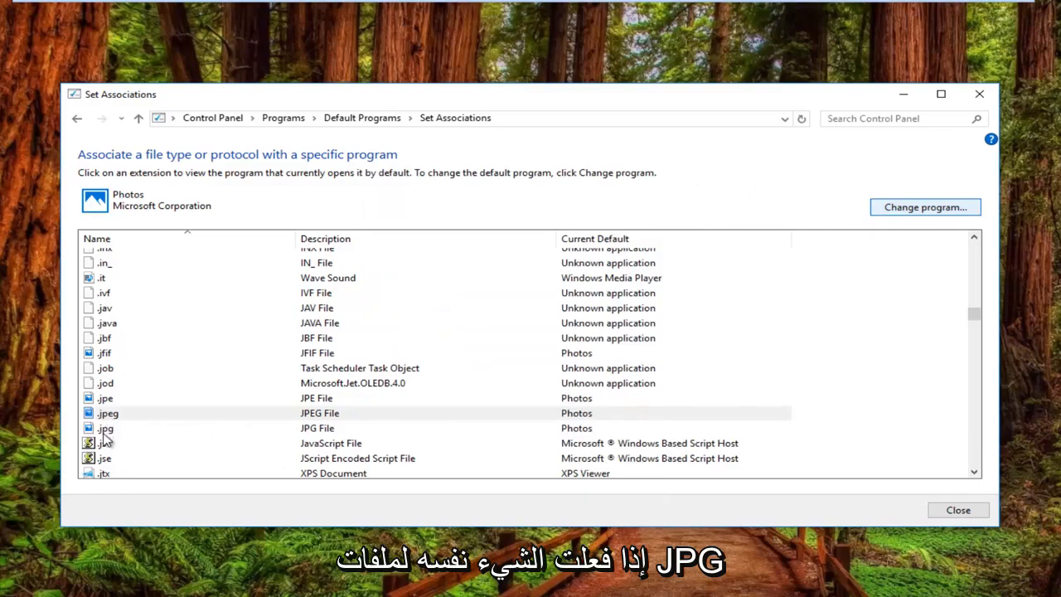
mouse_move(278, 444)
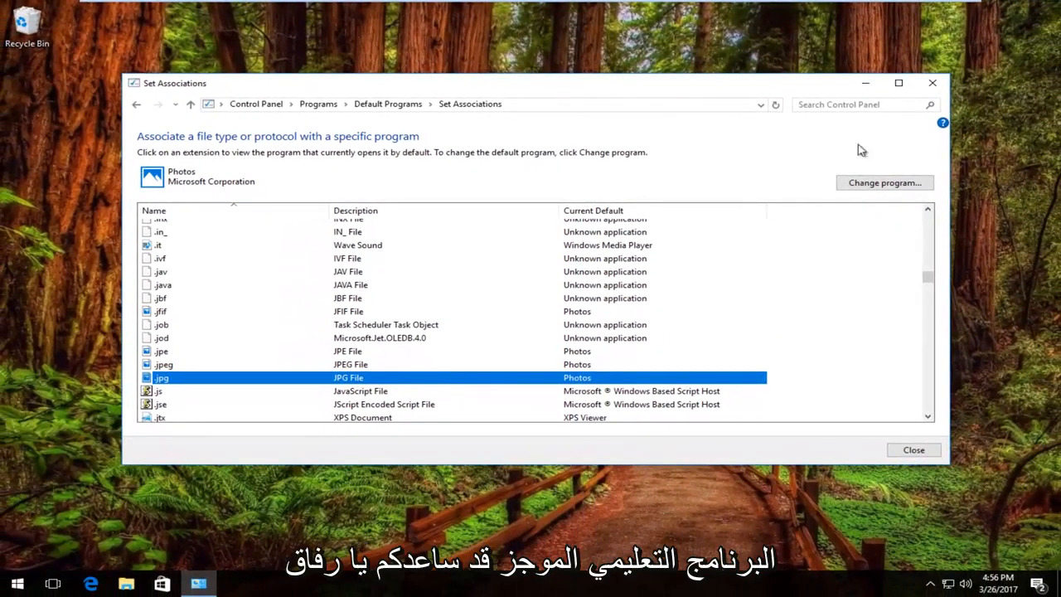
Close the Set Associations window, leaving .jpeg and .jpg defaulting to Photos
click(913, 449)
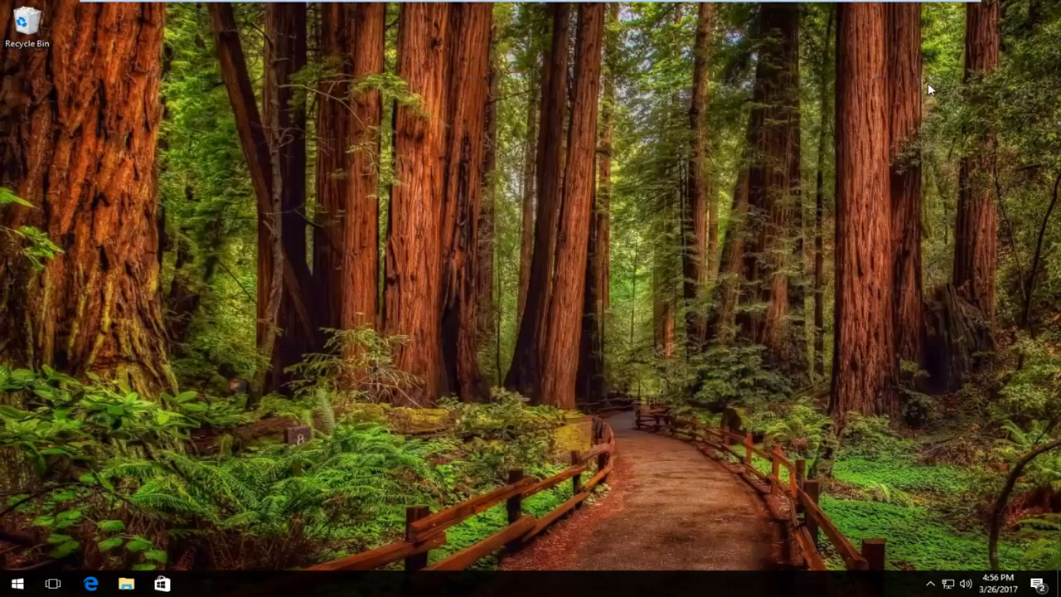